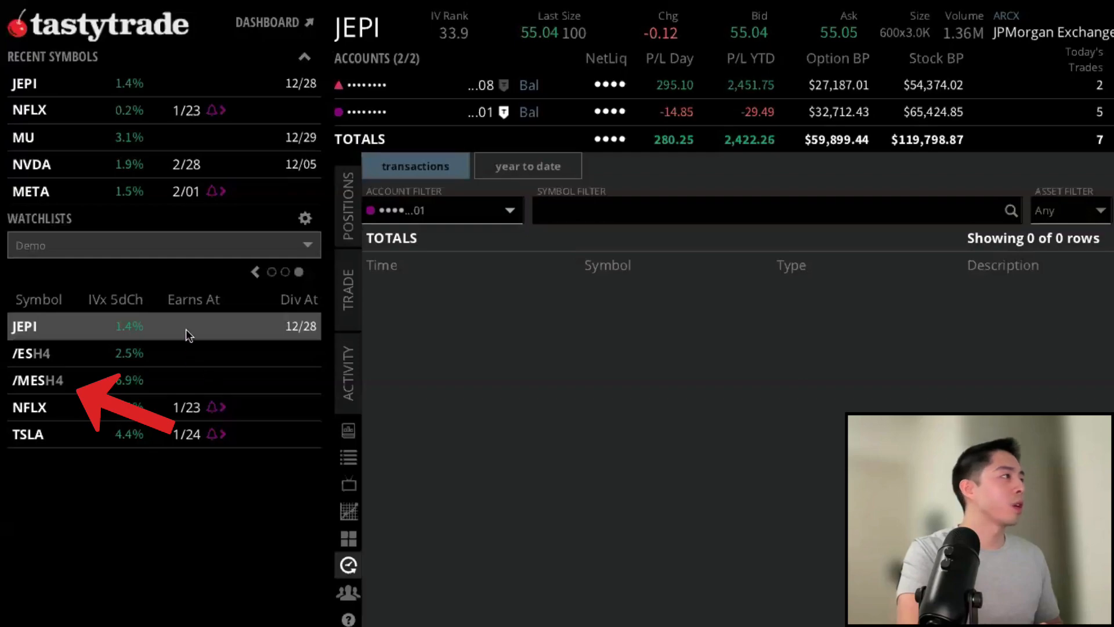
Load the /MESH4 Micro E-mini S&P 500 quote from the Demo watchlist.
{"action": "left_click", "coordinate": [39, 379]}
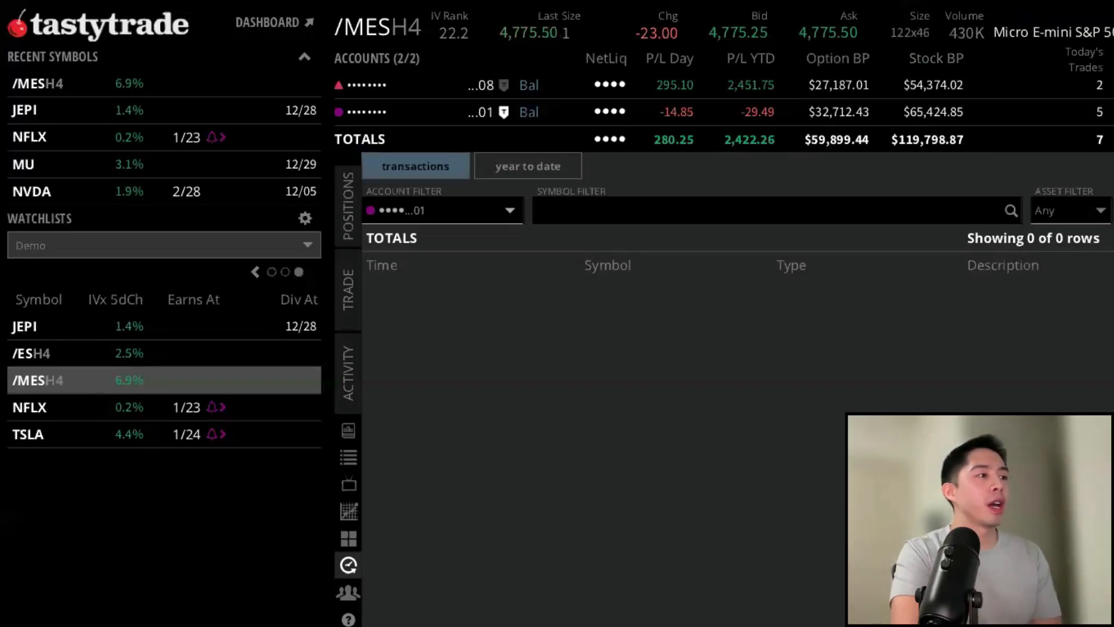
{"action": "mouse_move", "coordinate": [787, 39]}
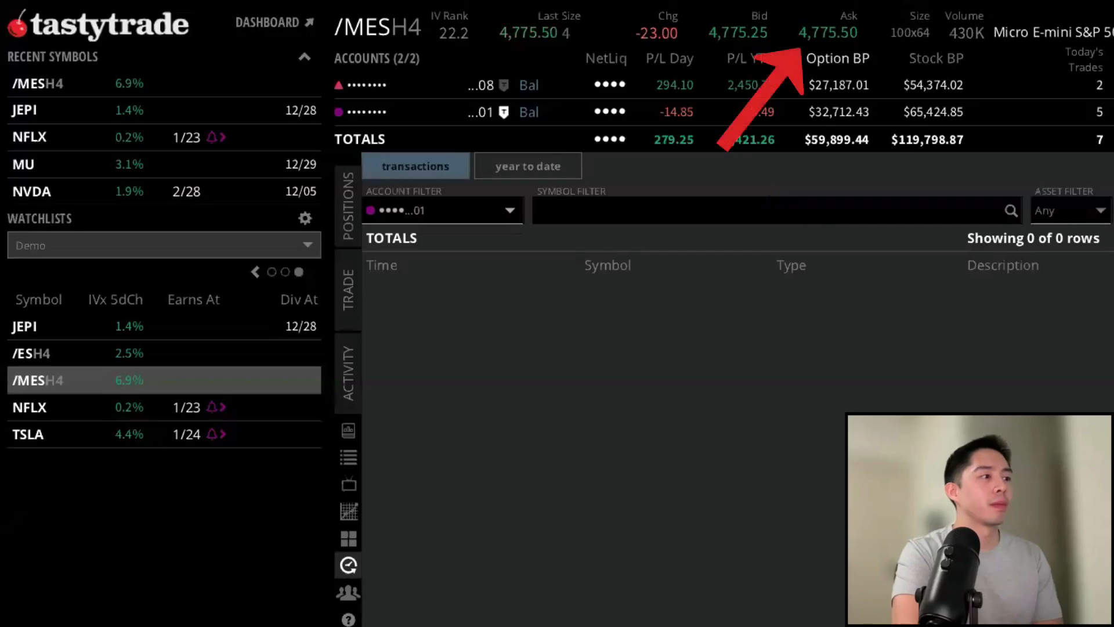
Buy one /MESH4 contract at a 4,770.00 limit from the Ask price and send it.
{"action": "left_click", "coordinate": [348, 291]}
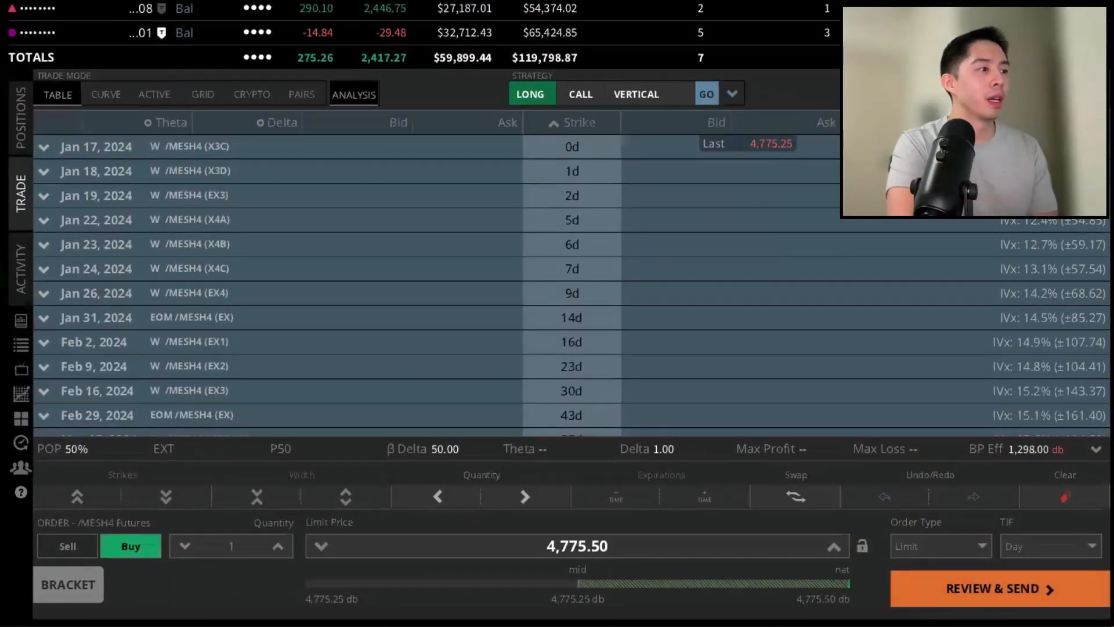
{"action": "left_click", "coordinate": [325, 545]}
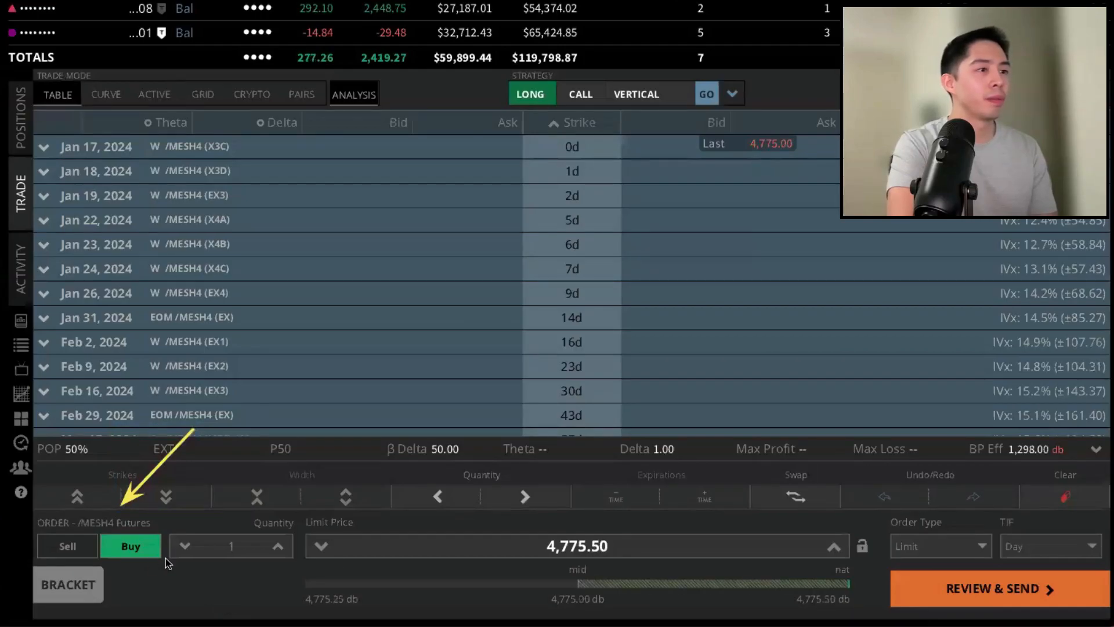
{"action": "left_click", "coordinate": [319, 545]}
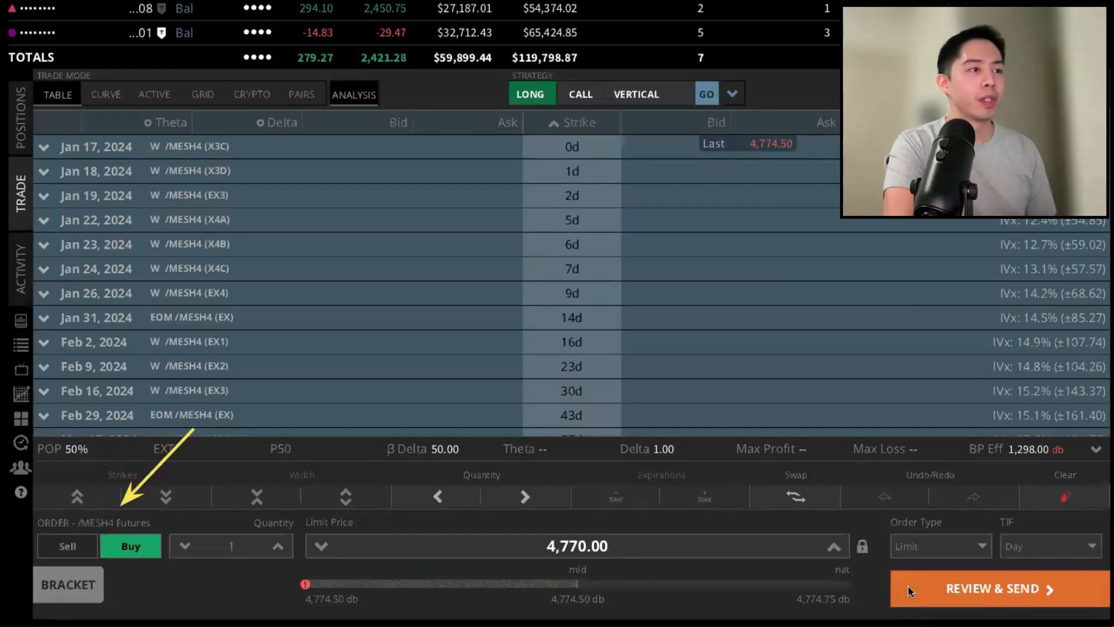
{"action": "left_click", "coordinate": [993, 588]}
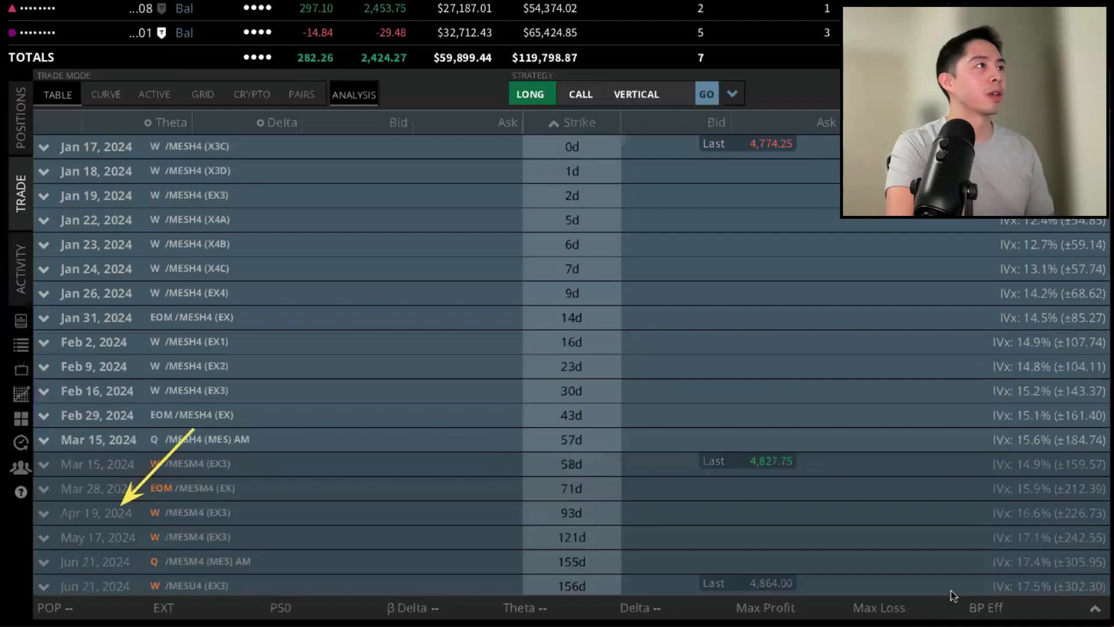
{"action": "mouse_move", "coordinate": [975, 561]}
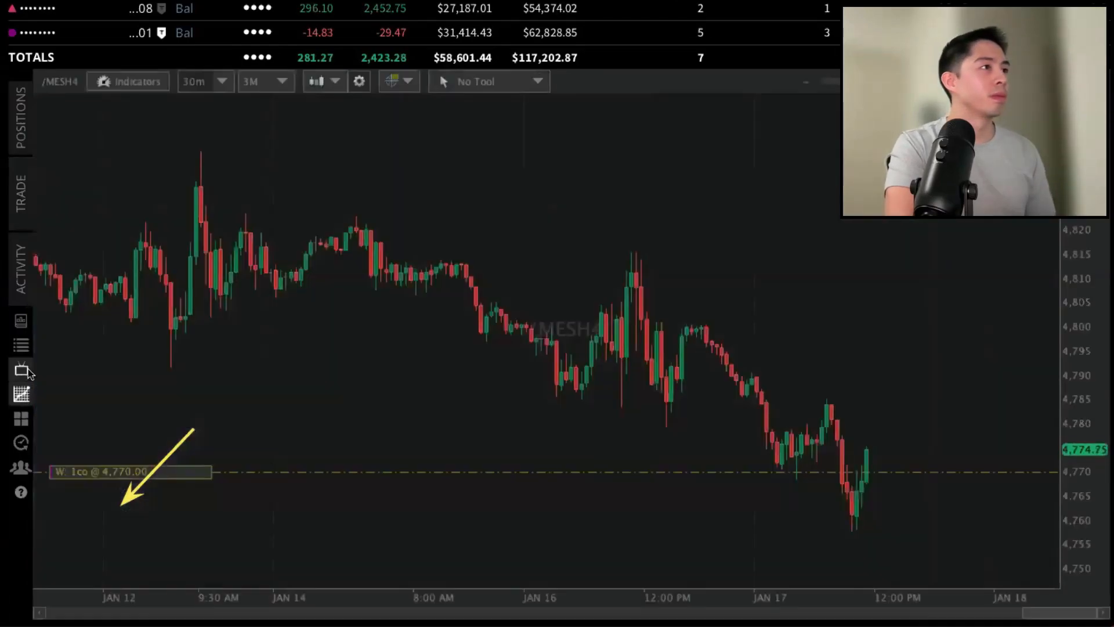
{"action": "mouse_move", "coordinate": [508, 532]}
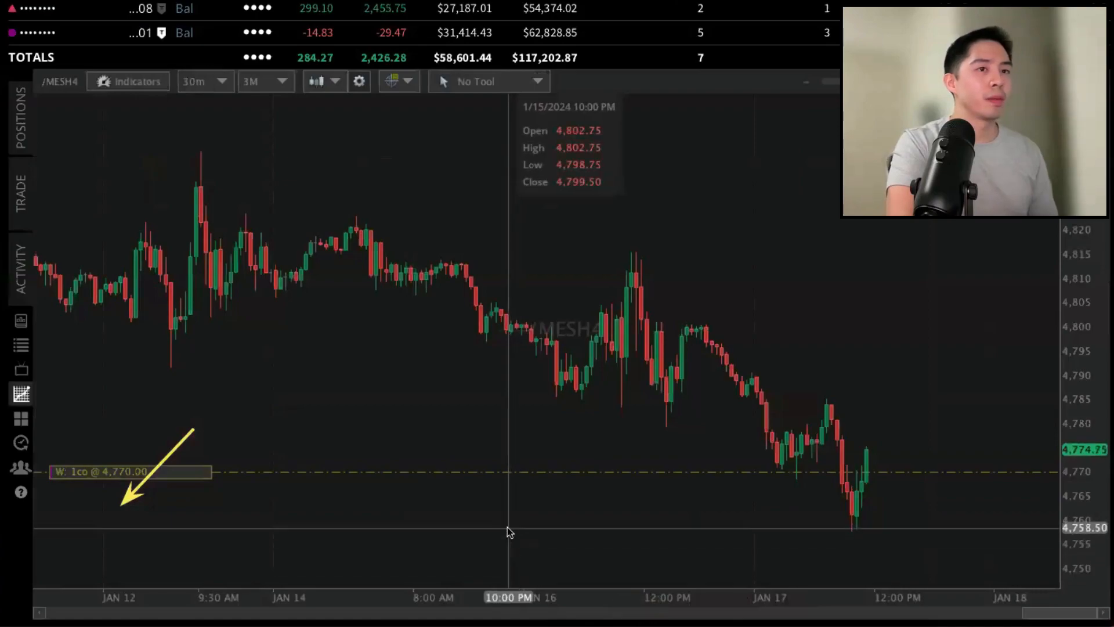
{"action": "mouse_move", "coordinate": [1105, 456]}
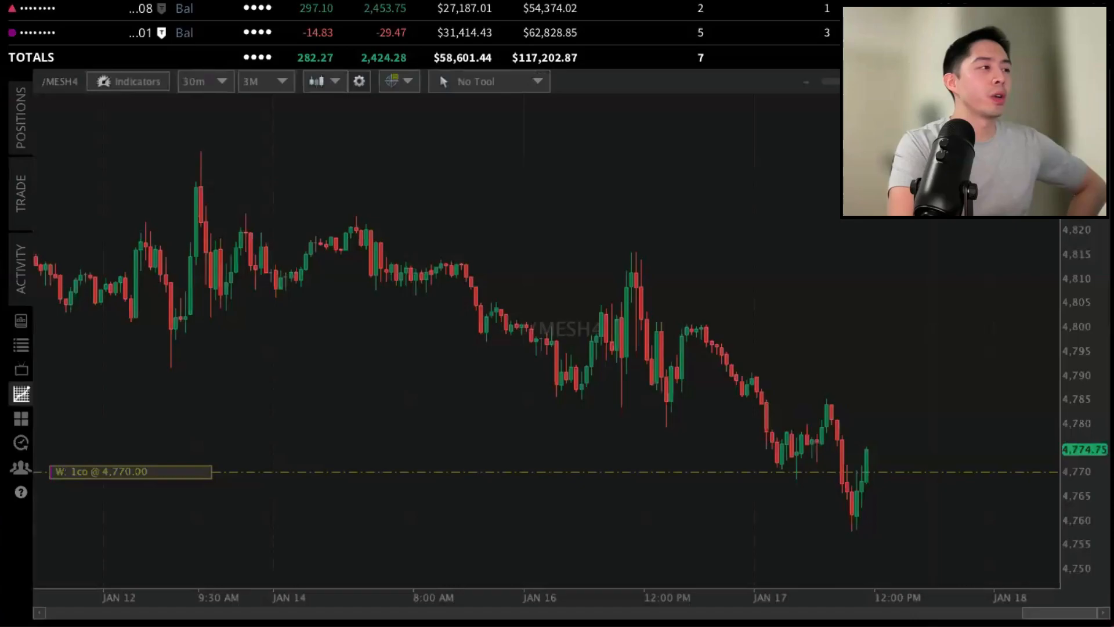
Open the /MESH4 chart to view the 1co @ 4,774.50 position line.
{"action": "left_click", "coordinate": [20, 268]}
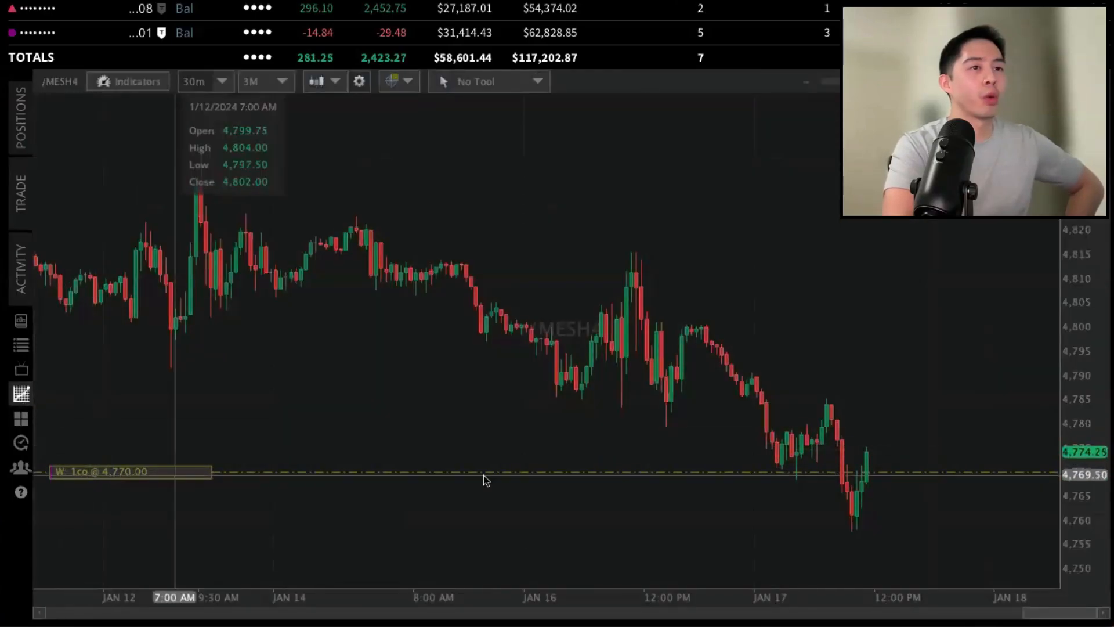
{"action": "mouse_move", "coordinate": [923, 476]}
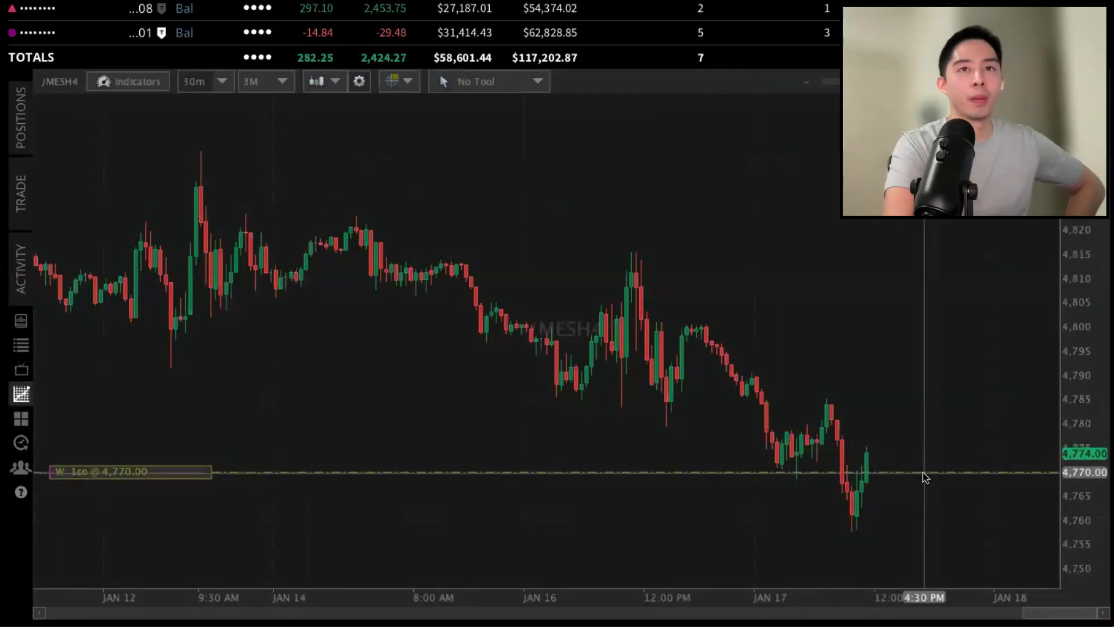
{"action": "mouse_move", "coordinate": [175, 478]}
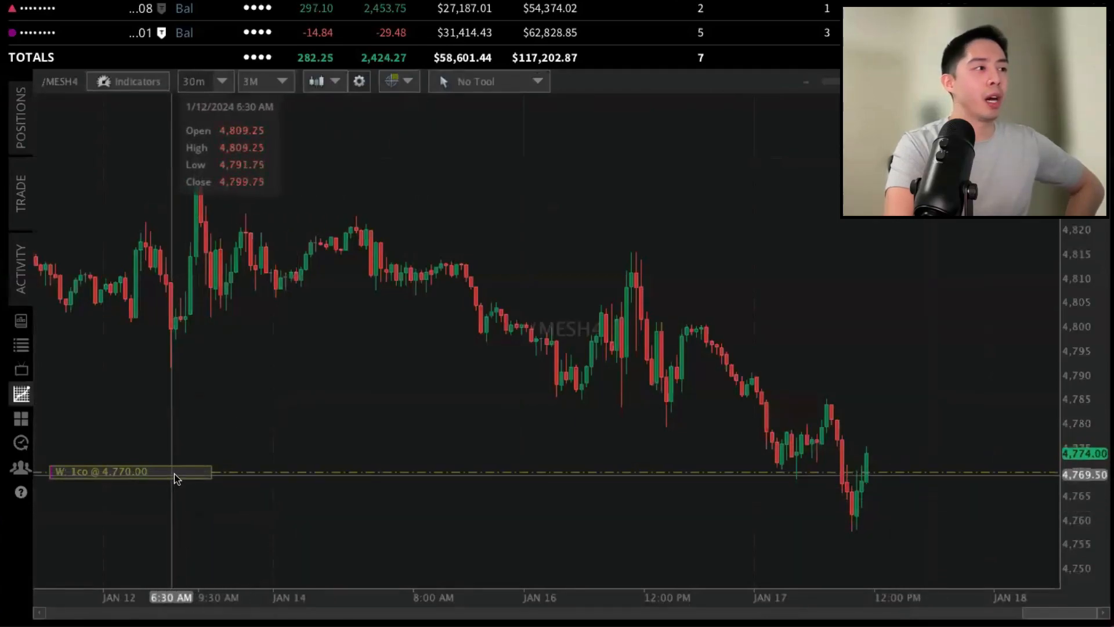
{"action": "mouse_move", "coordinate": [178, 478]}
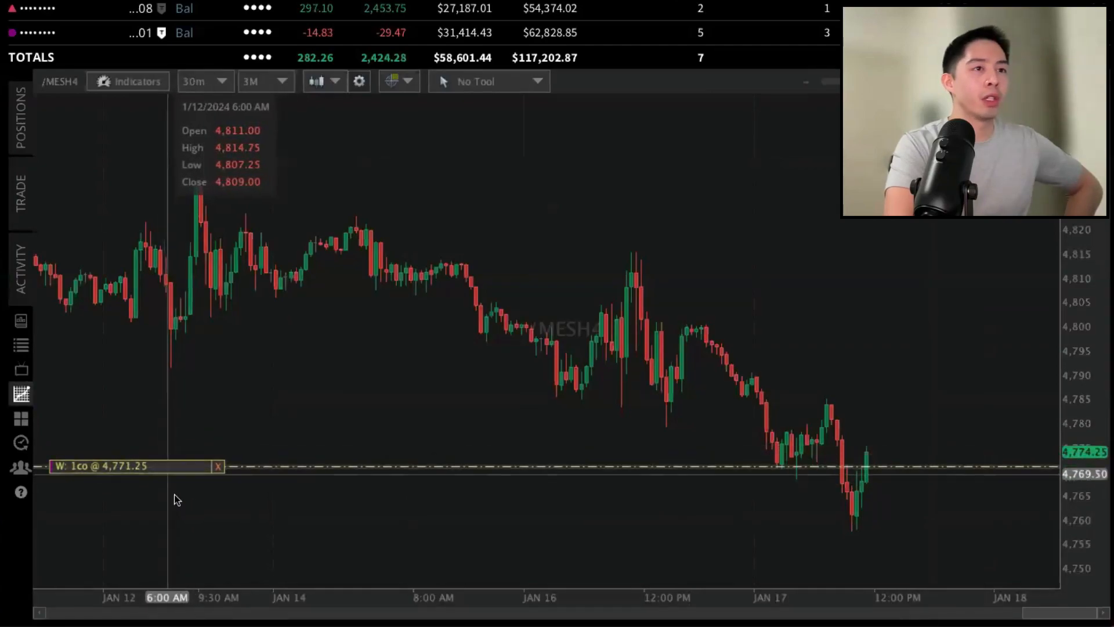
{"action": "mouse_move", "coordinate": [115, 269]}
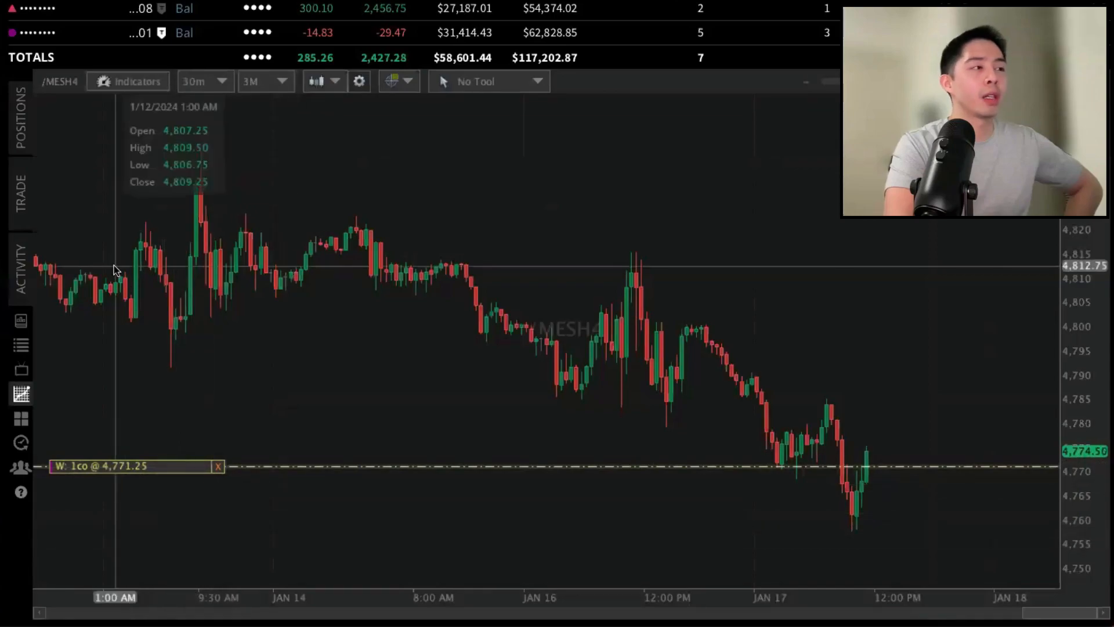
{"action": "mouse_move", "coordinate": [112, 281]}
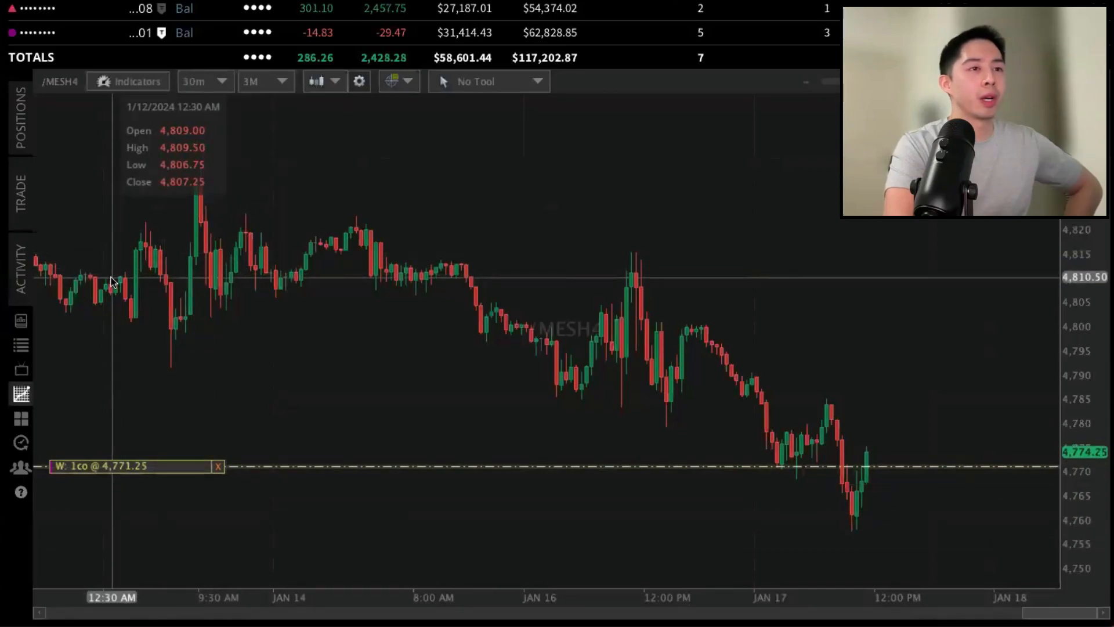
{"action": "mouse_move", "coordinate": [188, 451]}
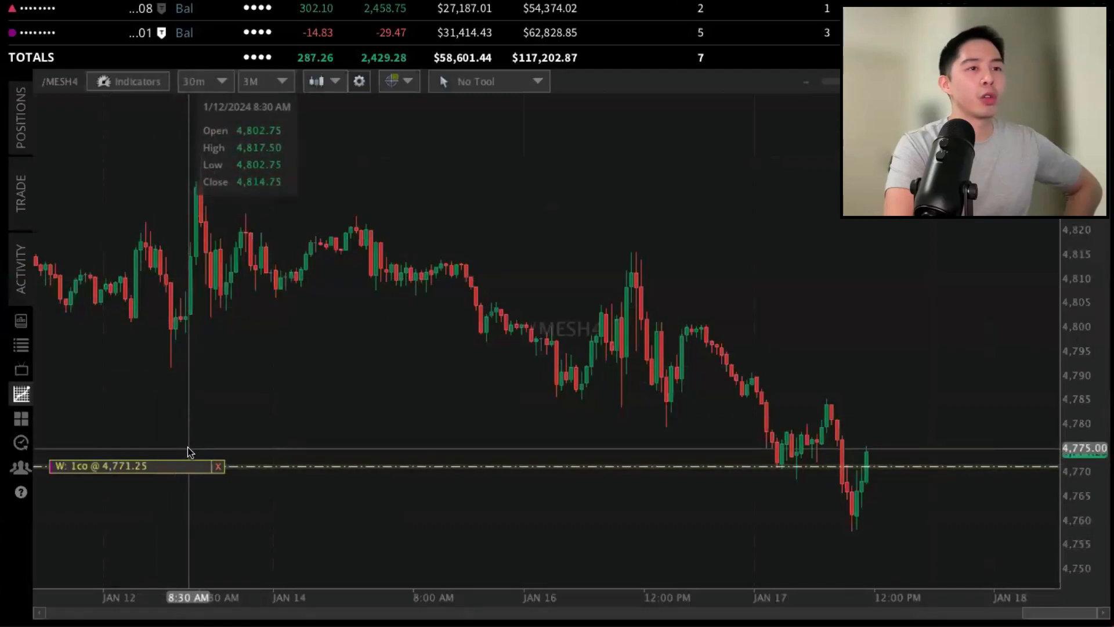
{"action": "mouse_move", "coordinate": [180, 444]}
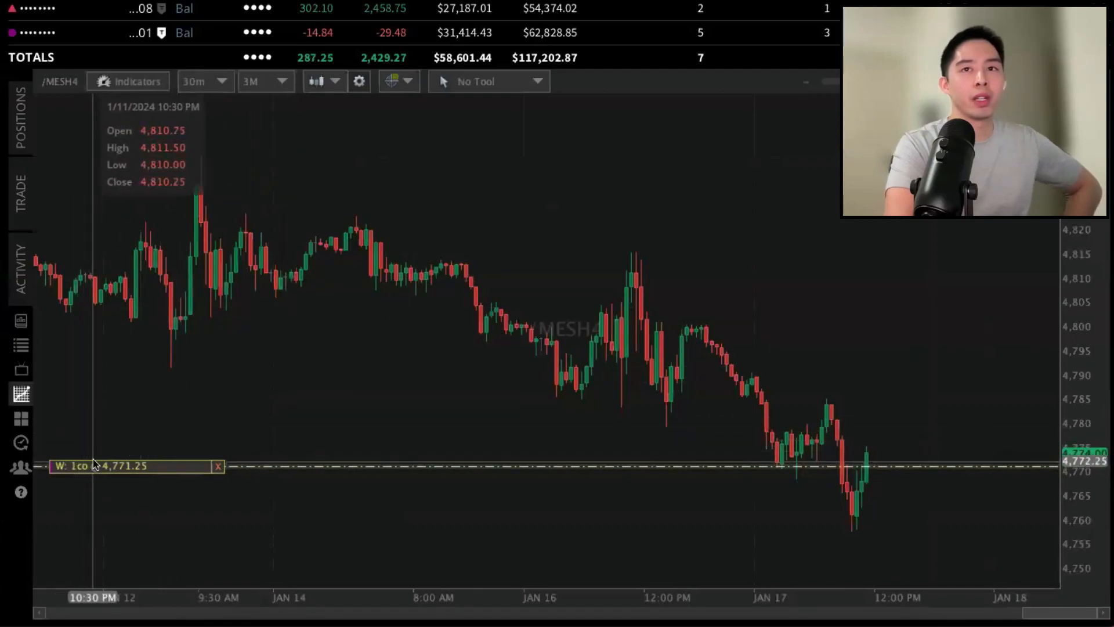
{"action": "mouse_move", "coordinate": [103, 470]}
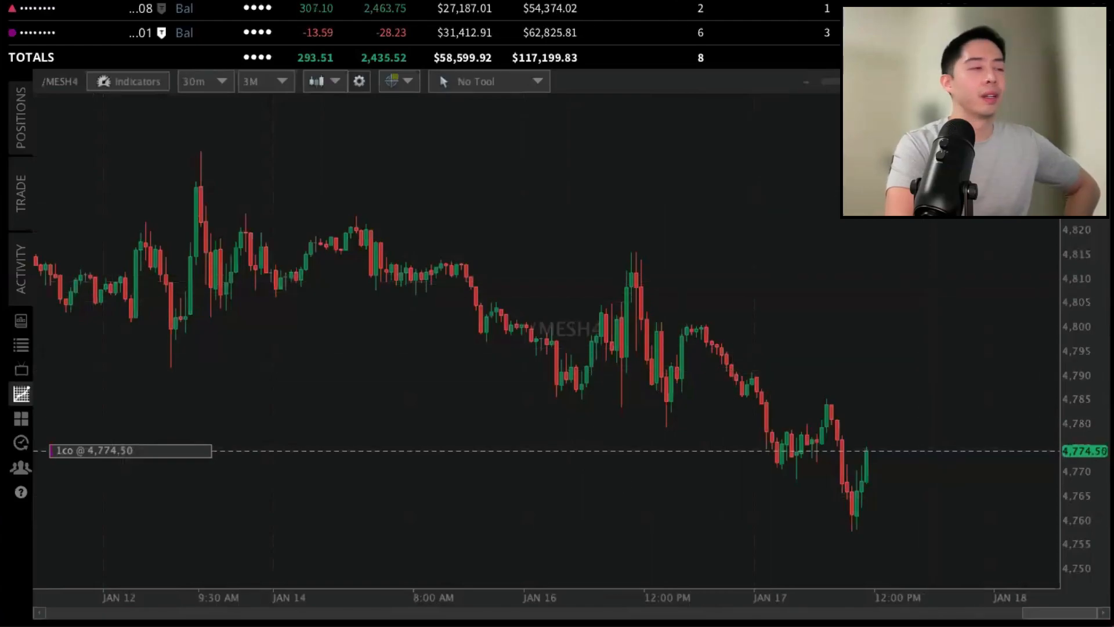
{"action": "mouse_move", "coordinate": [529, 396]}
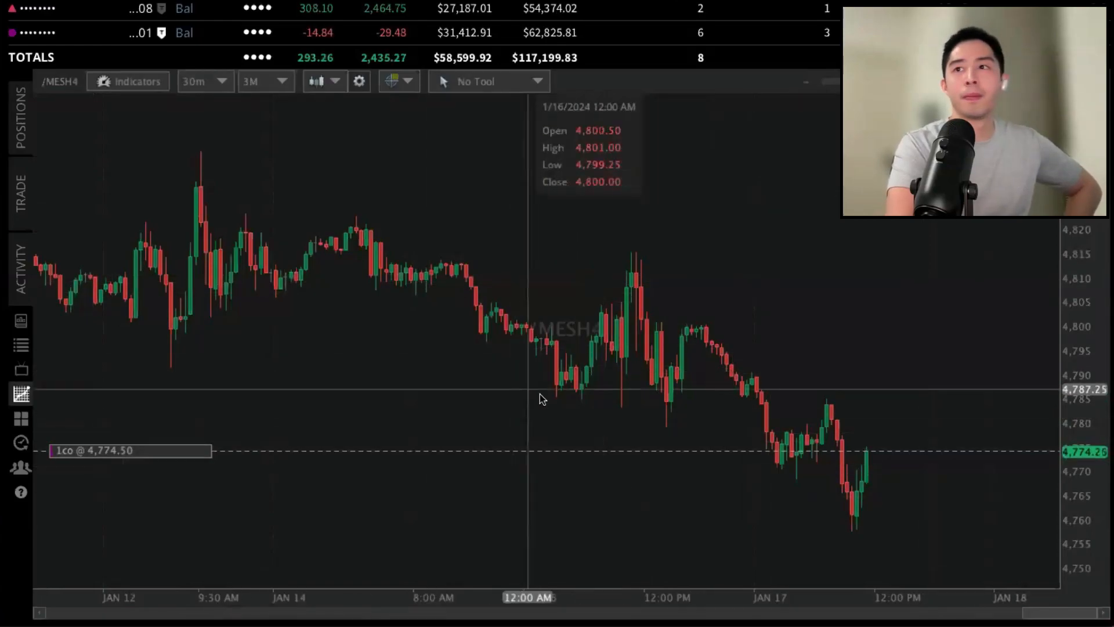
Close the /MESH4 position from the Futures positions list with a 4,780 limit.
{"action": "left_click", "coordinate": [20, 118]}
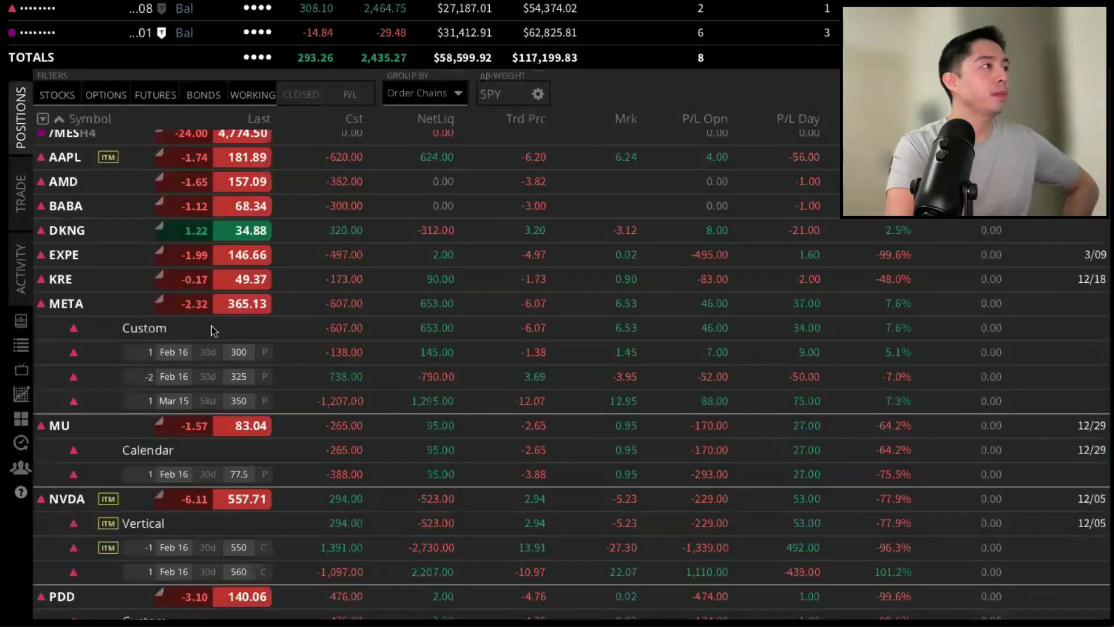
{"action": "left_click", "coordinate": [155, 94]}
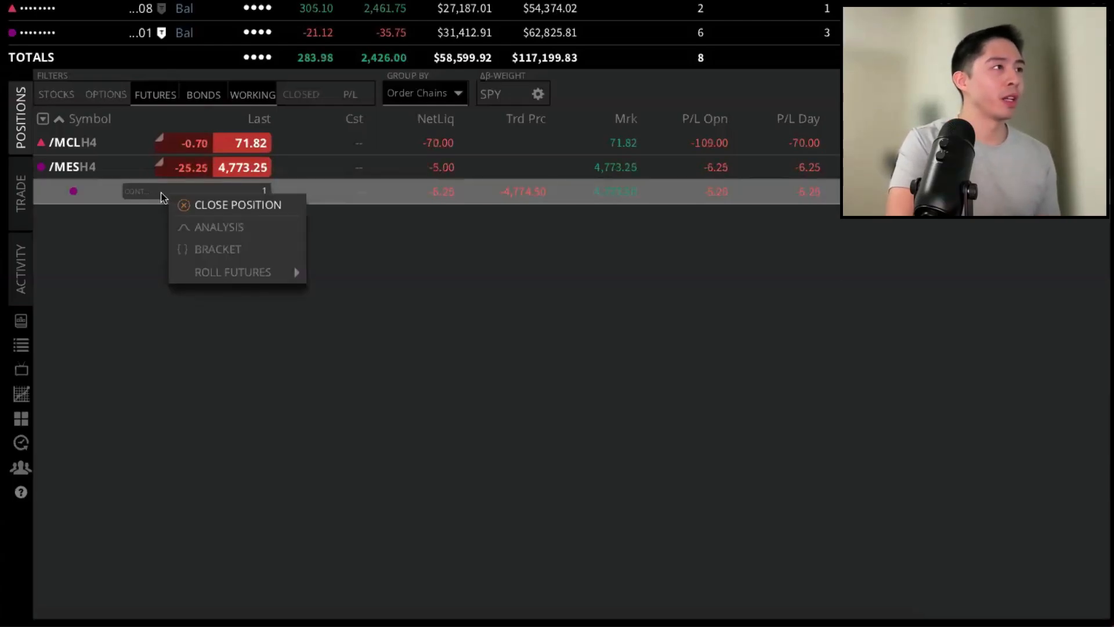
{"action": "left_click", "coordinate": [219, 227]}
{"action": "type", "text": "4780"}
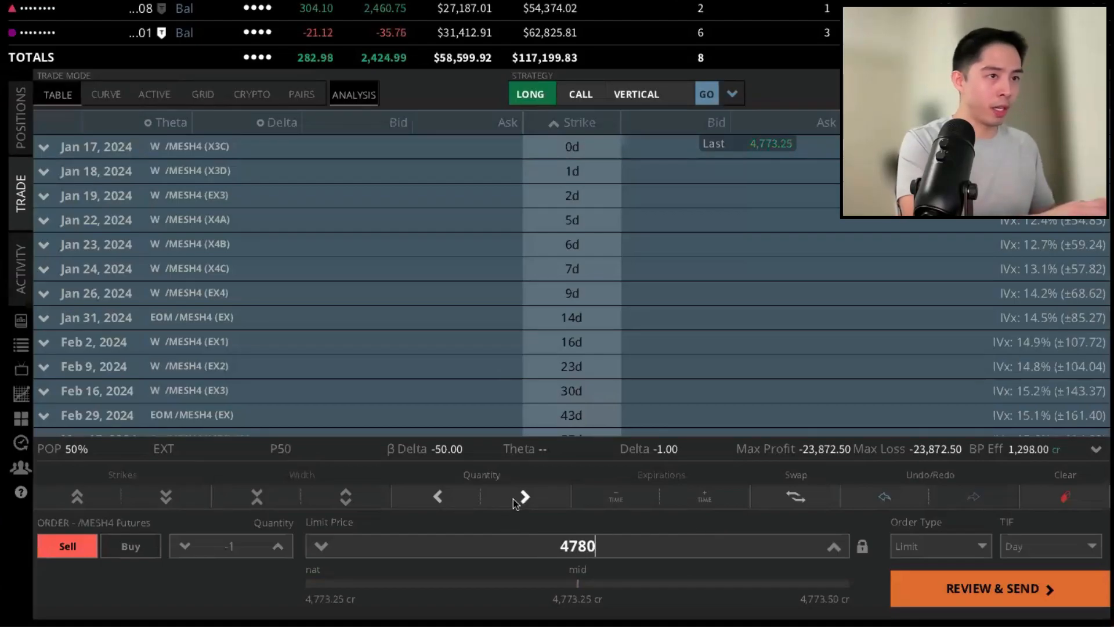
Send the 4,780 sell order and filter order activity for /MES.
{"action": "left_click", "coordinate": [996, 588]}
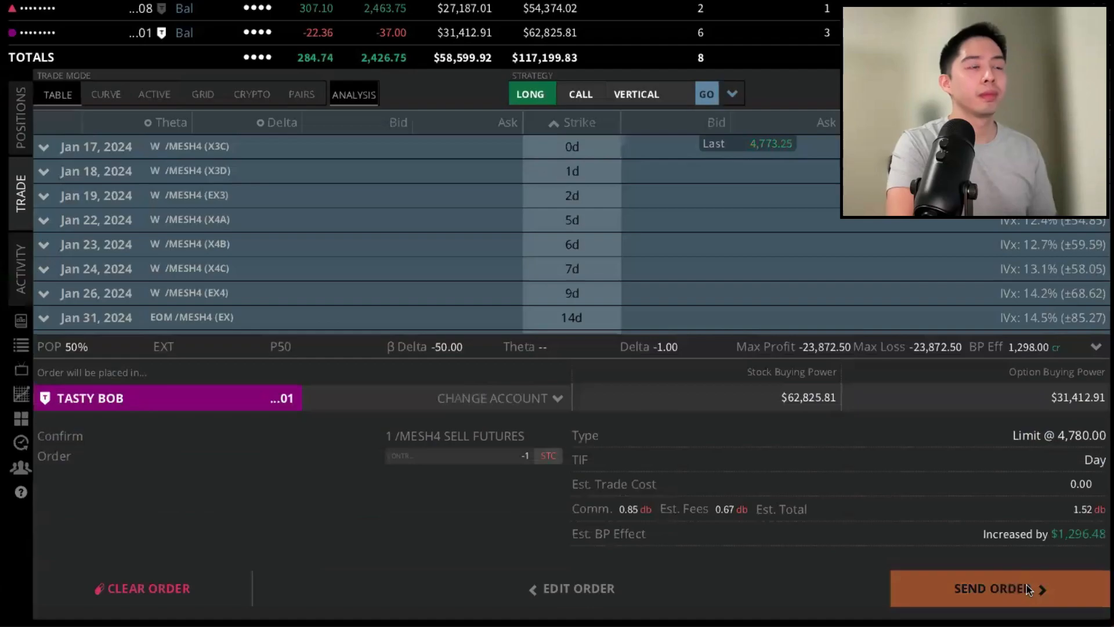
{"action": "mouse_move", "coordinate": [861, 539]}
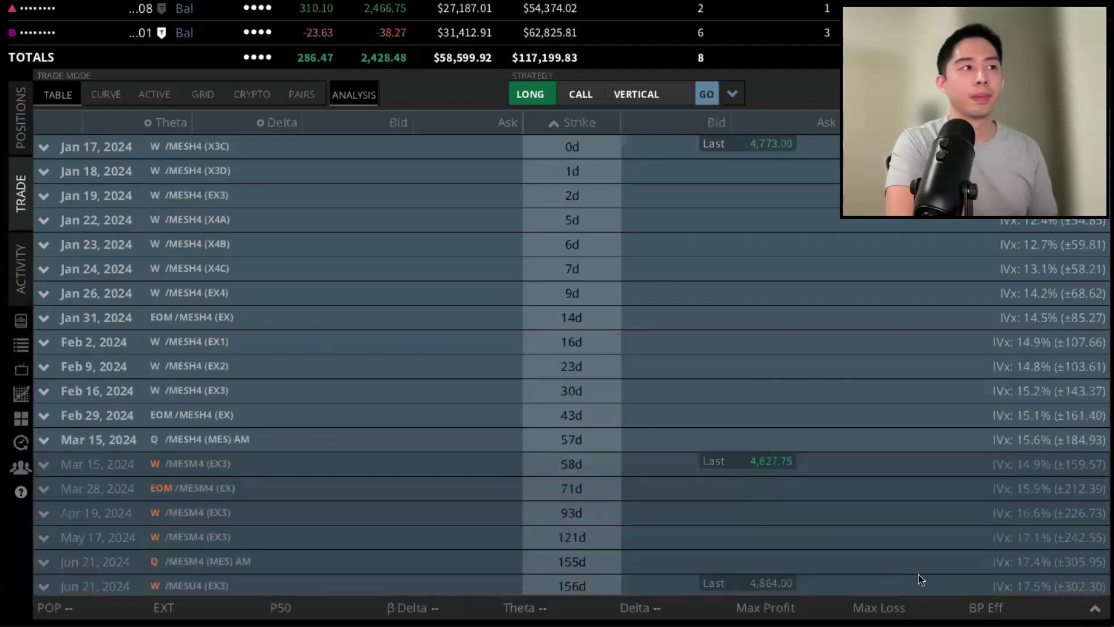
{"action": "mouse_move", "coordinate": [636, 358]}
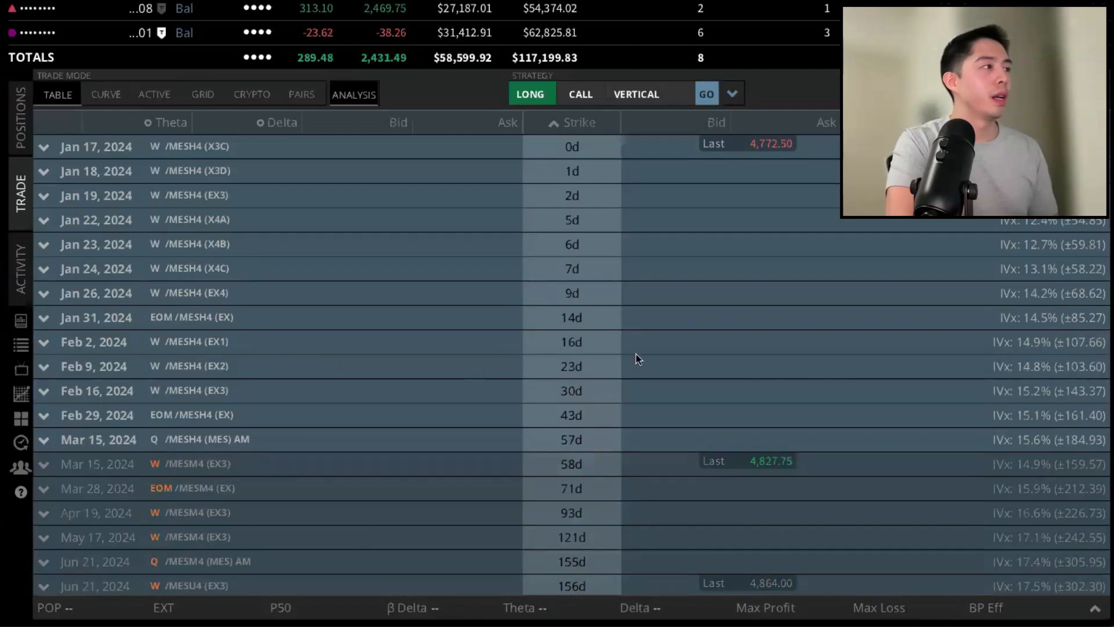
{"action": "left_click", "coordinate": [19, 268]}
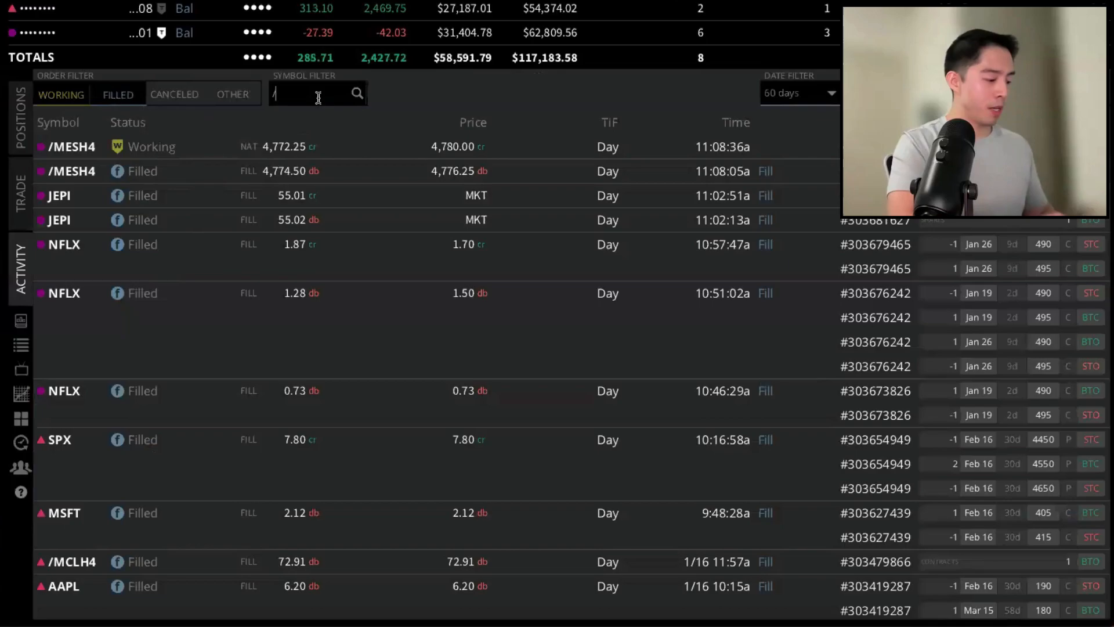
{"action": "type", "text": "/MESH4"}
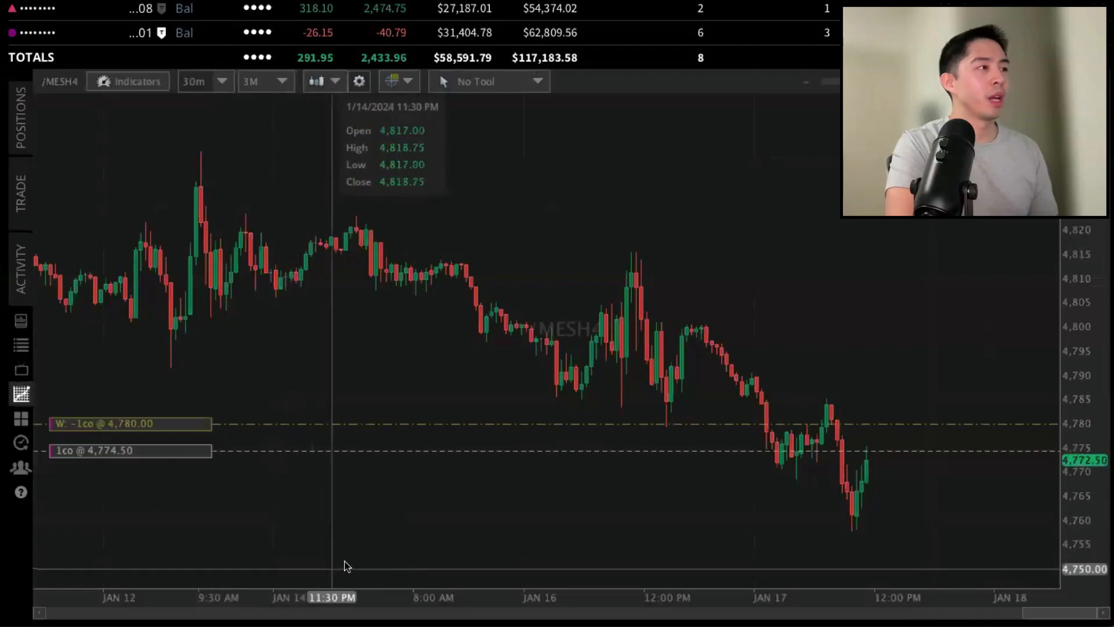
{"action": "mouse_move", "coordinate": [143, 462]}
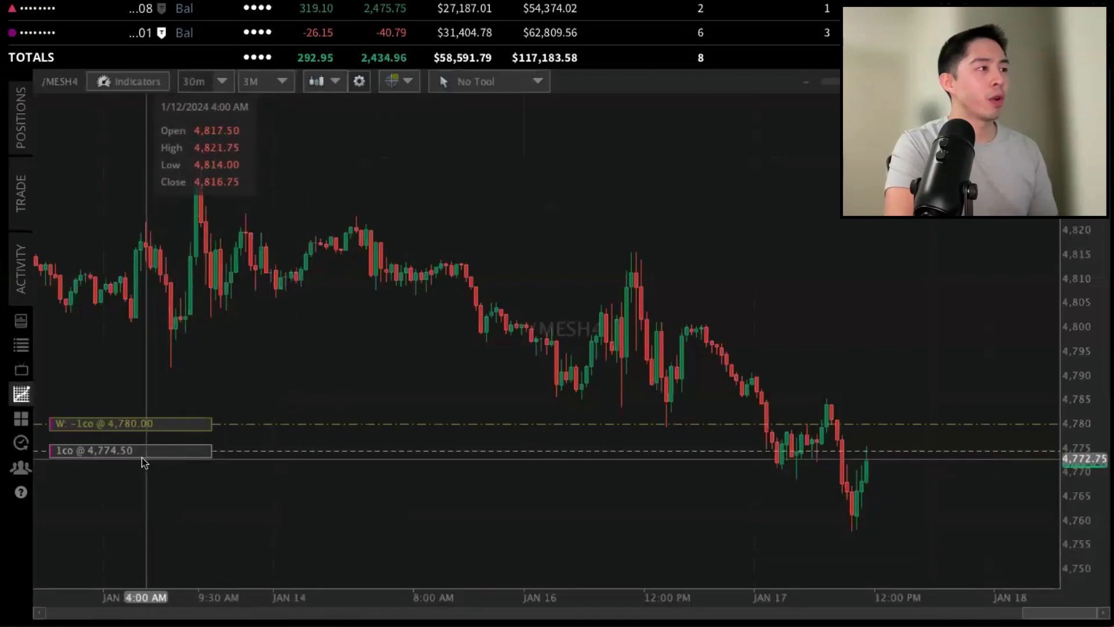
{"action": "mouse_move", "coordinate": [105, 446]}
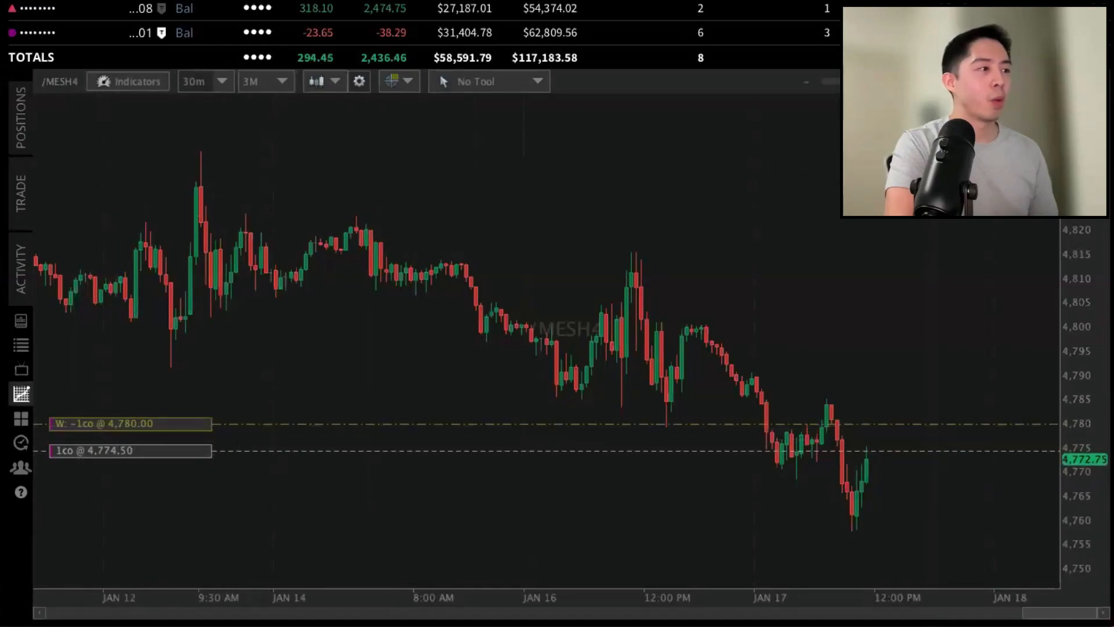
{"action": "mouse_move", "coordinate": [143, 427]}
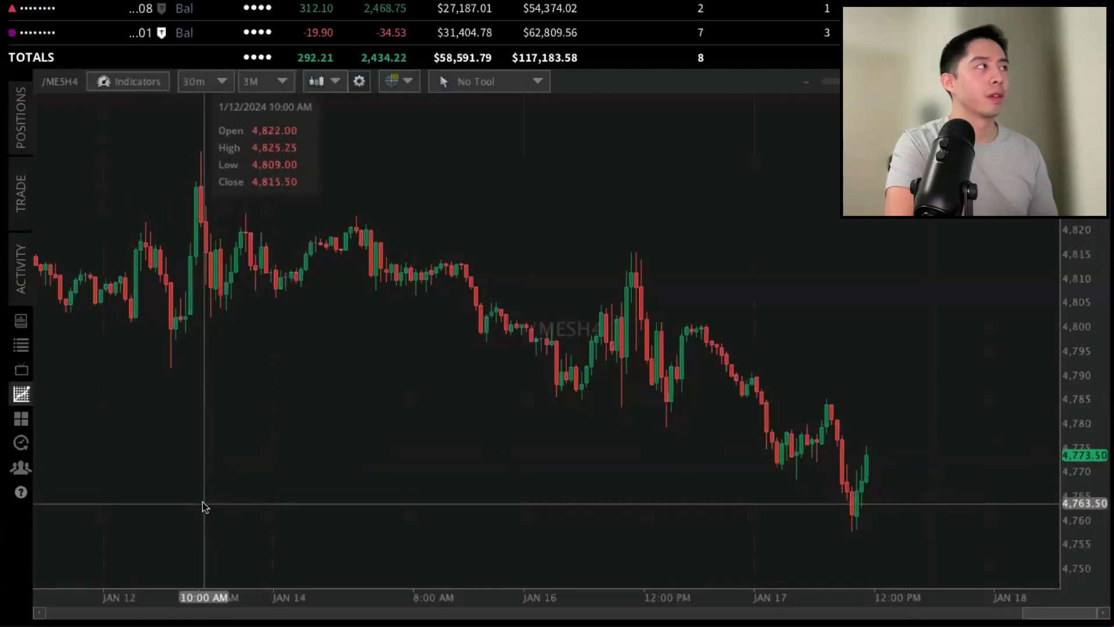
{"action": "mouse_move", "coordinate": [176, 429]}
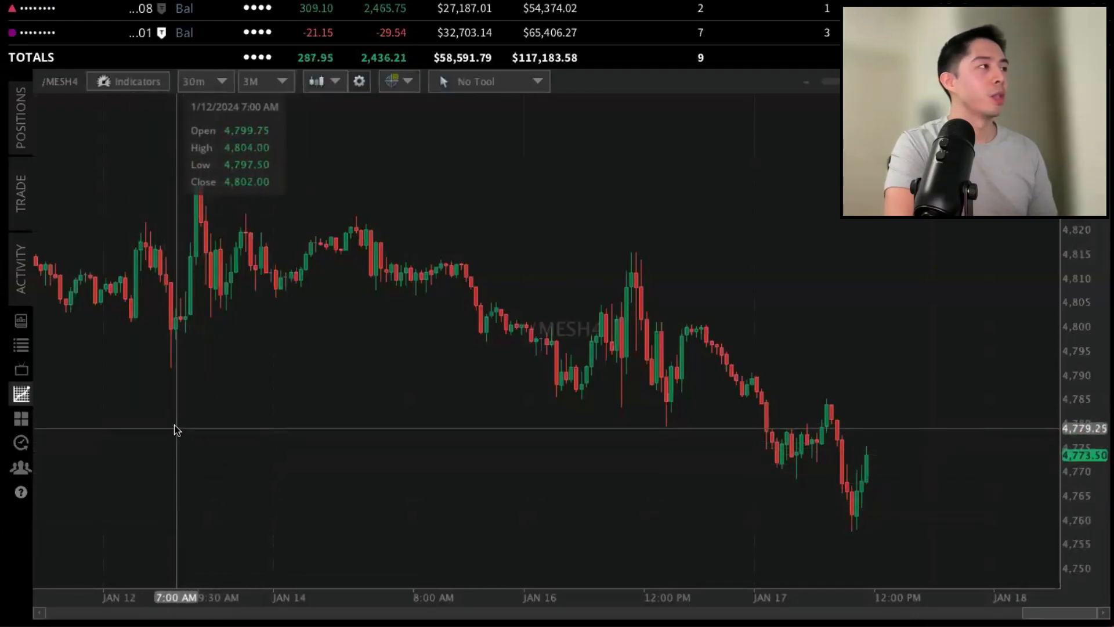
Check positions after the sell fills, confirming only /MCLH4 remains.
{"action": "left_click", "coordinate": [20, 117]}
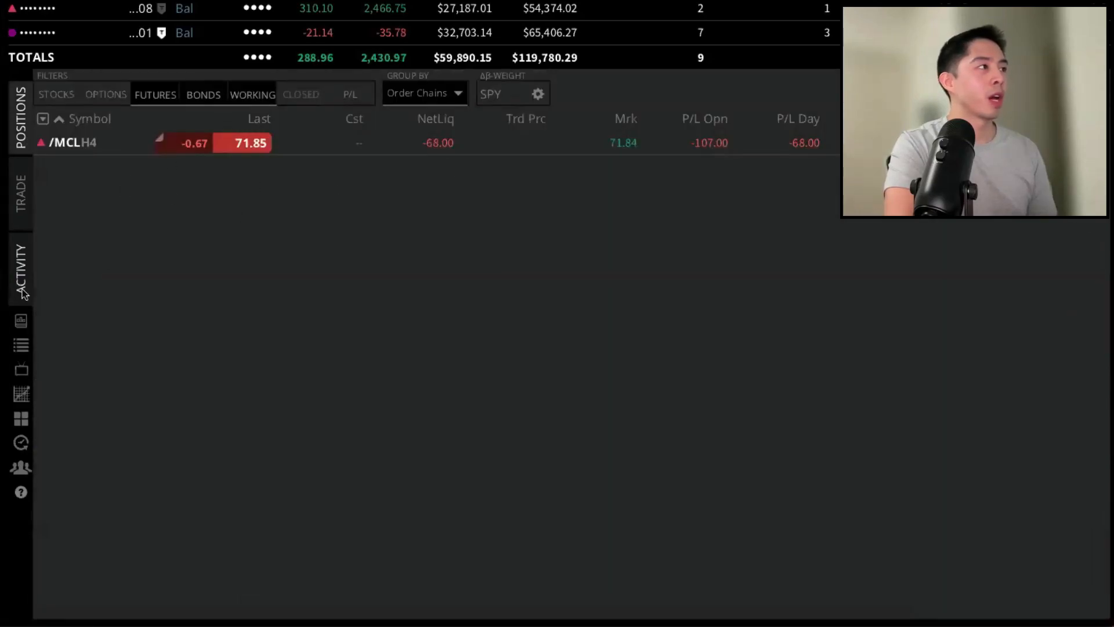
Review the filled /MESH4 orders: sale at 4,773.25 credit, purchase at 4,774.50 debit.
{"action": "left_click", "coordinate": [19, 269]}
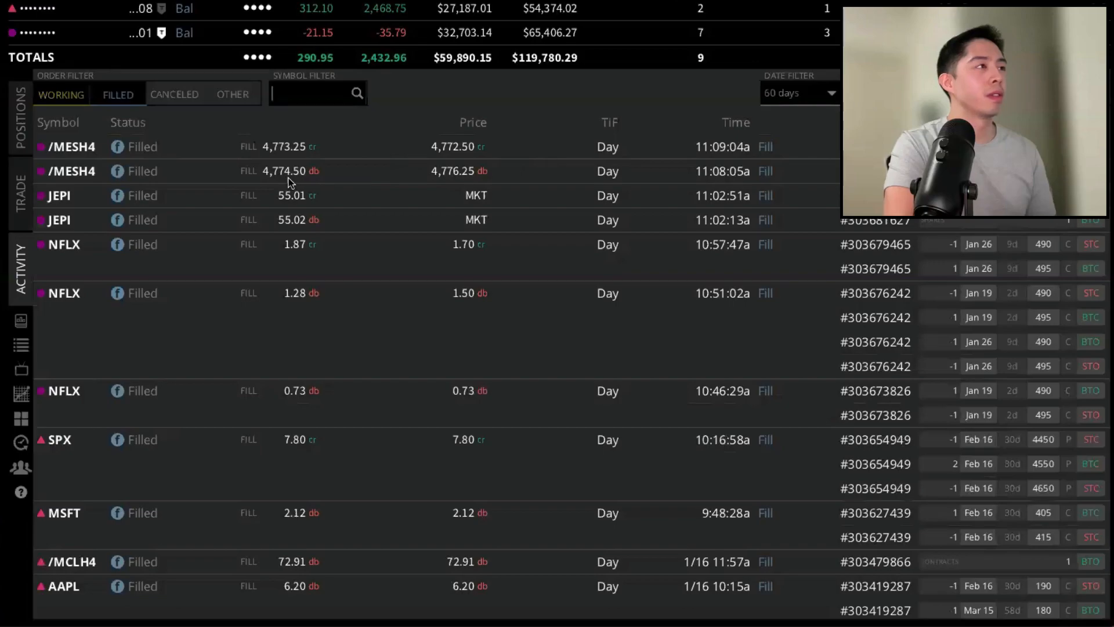
{"action": "mouse_move", "coordinate": [269, 159]}
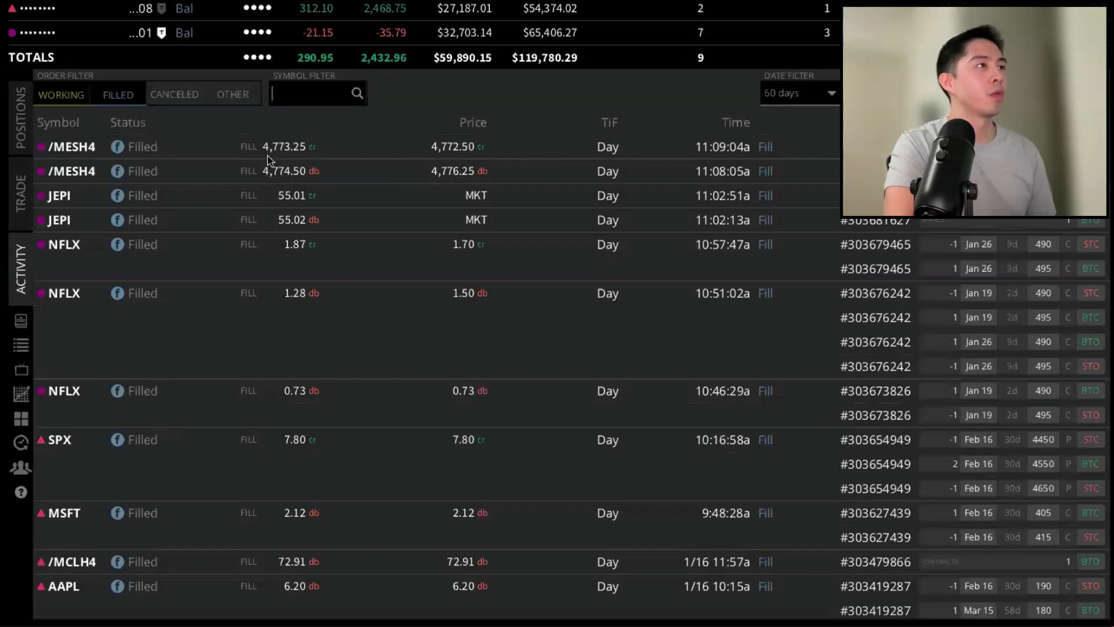